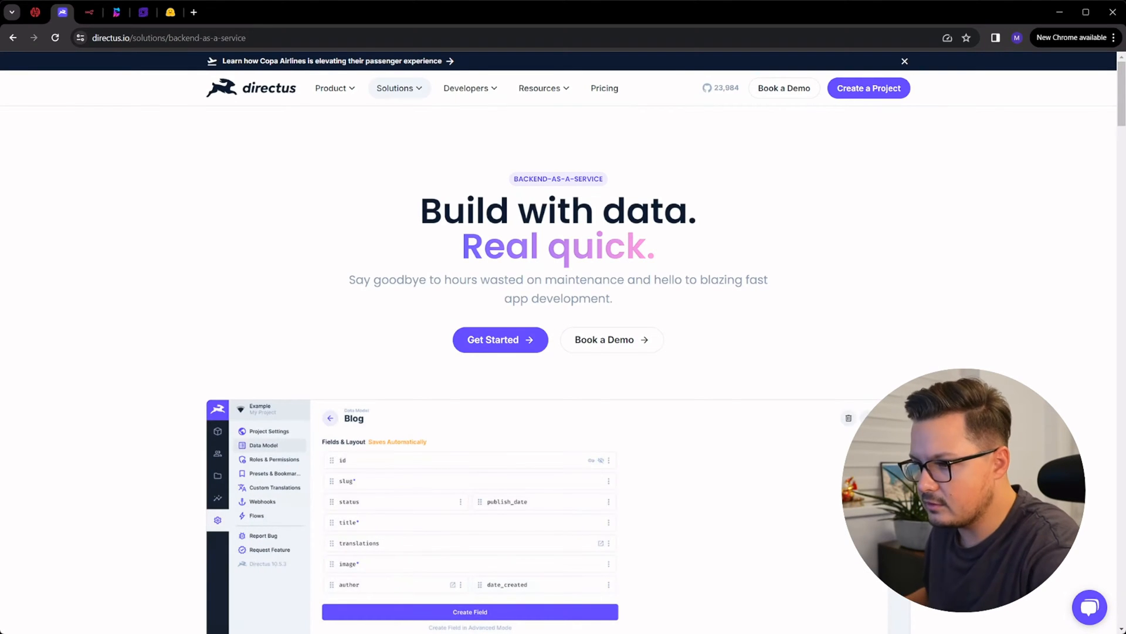
- Scroll down the Directus page, then reveal the Solutions menu (Headless CMS, Backend-as-a-Service, Product Management, industries)
{"action": "scroll", "scroll_direction": "down", "scroll_amount": 3}
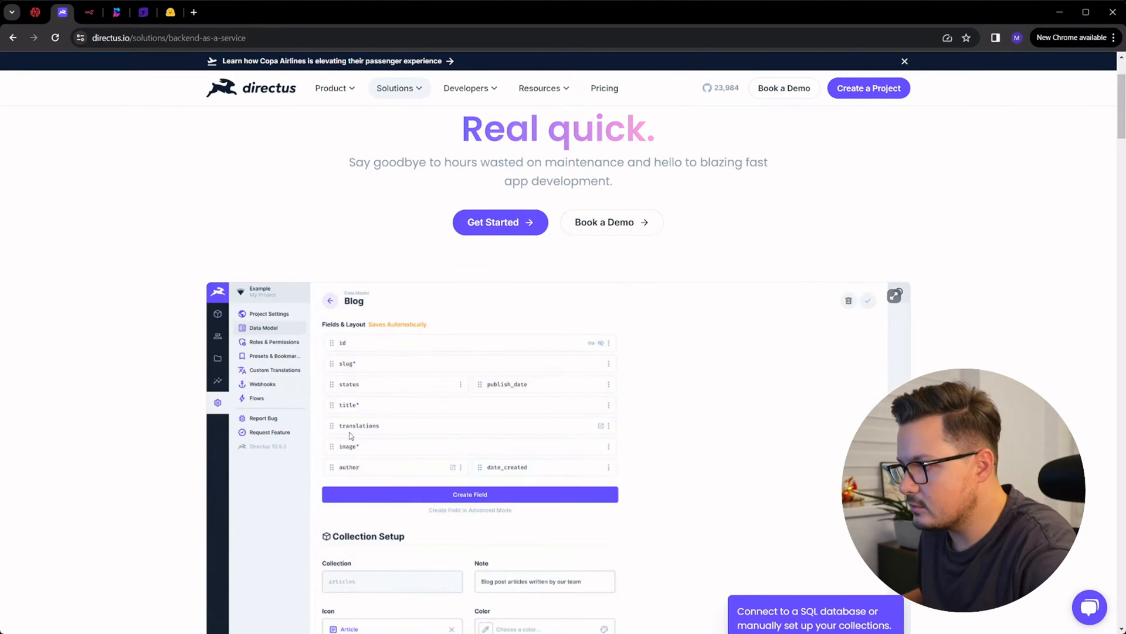
{"action": "scroll", "scroll_direction": "down", "scroll_amount": 3}
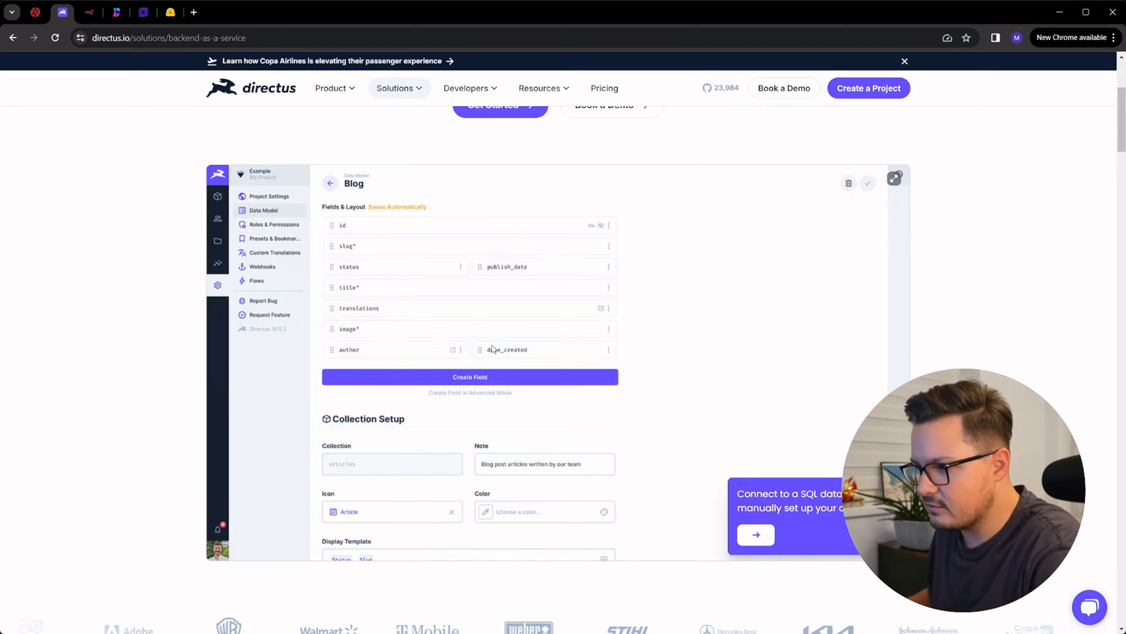
{"action": "scroll", "scroll_direction": "down", "scroll_amount": 3}
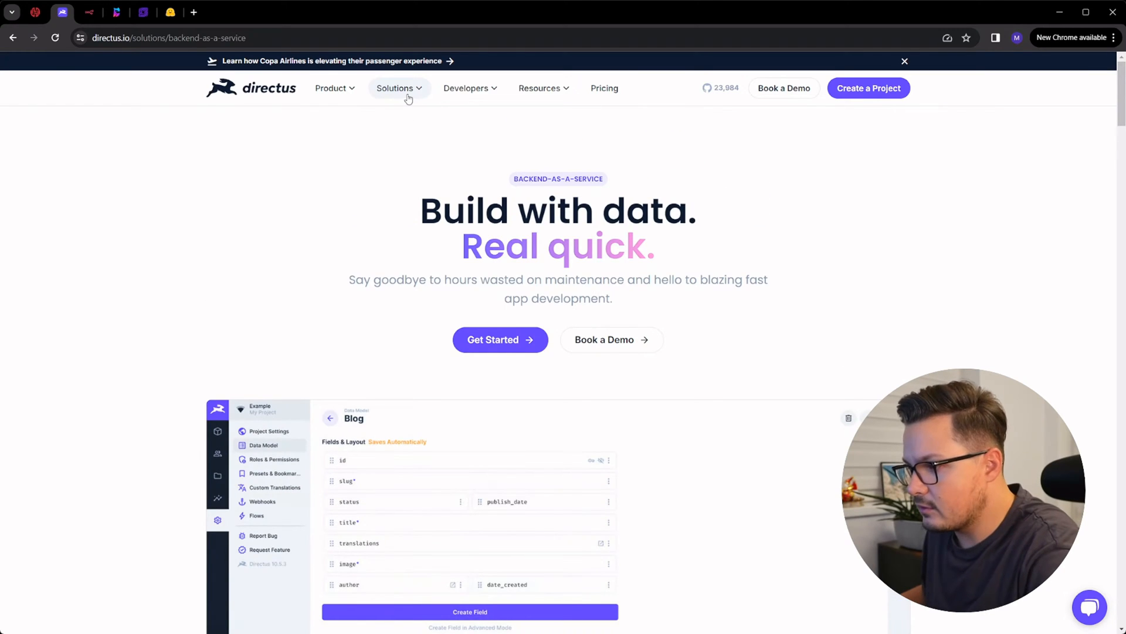
{"action": "left_click", "coordinate": [395, 87]}
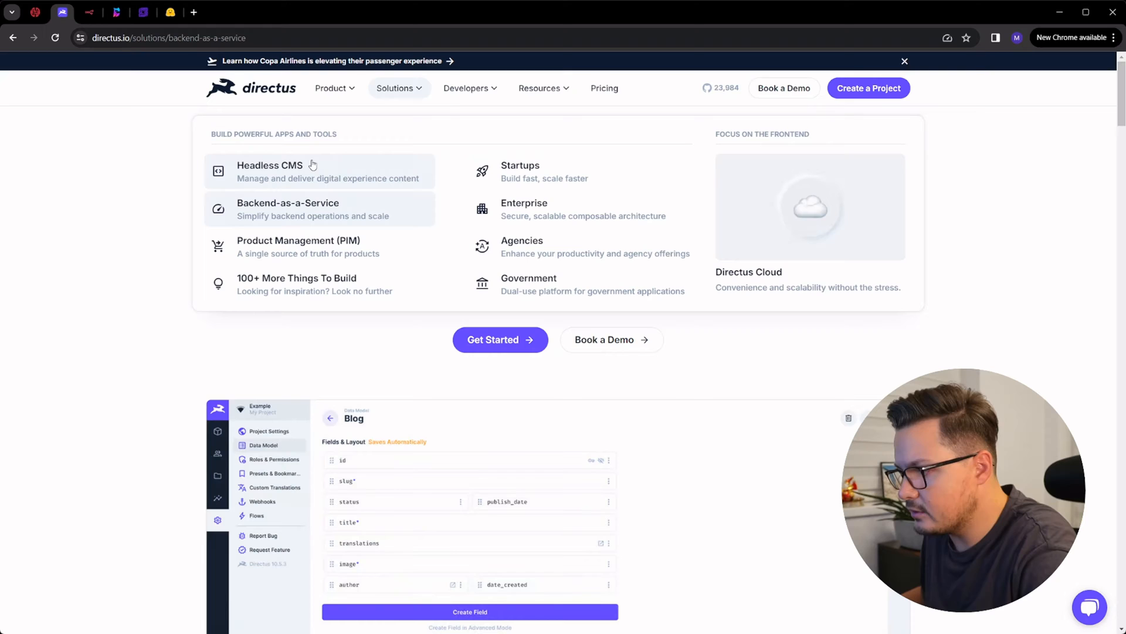
{"action": "mouse_move", "coordinate": [375, 348]}
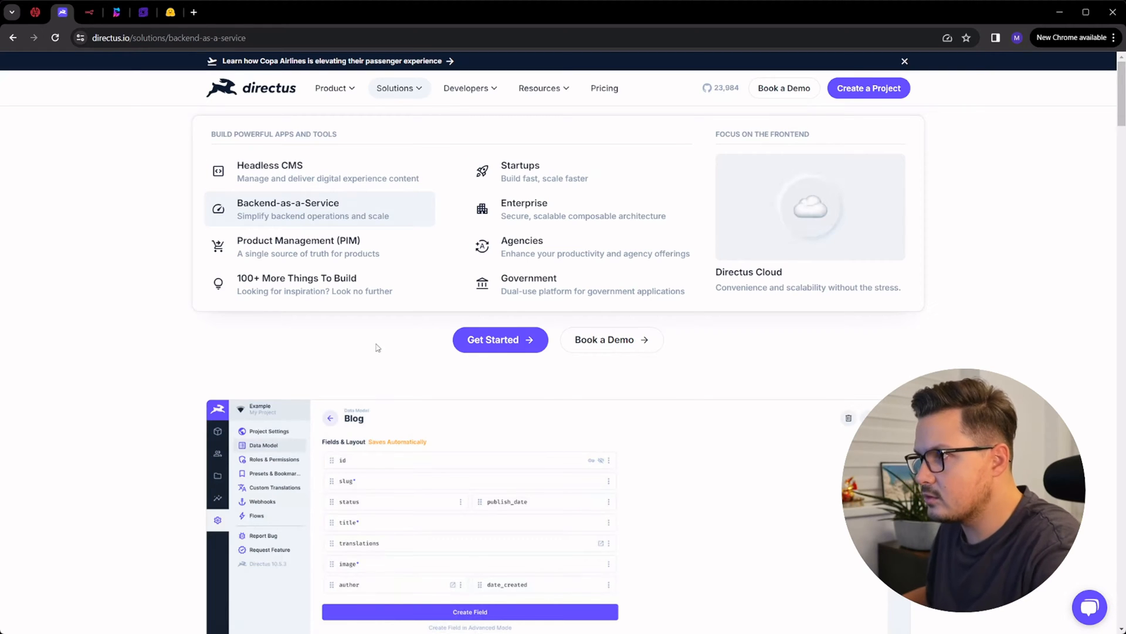
{"action": "mouse_move", "coordinate": [380, 257]}
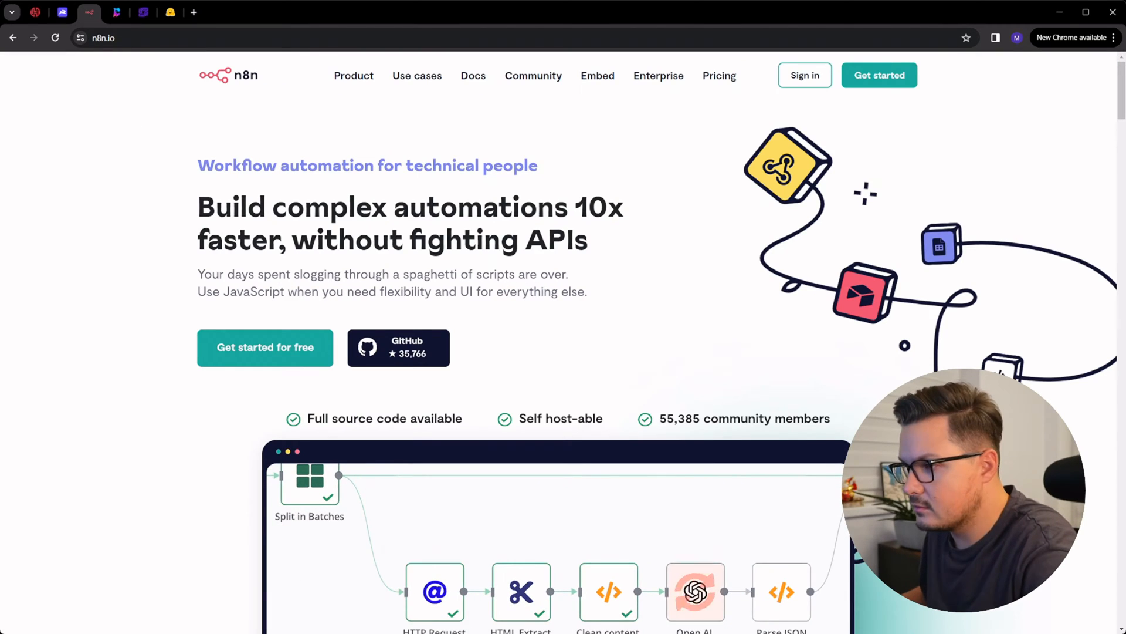
- Start and execute the homepage lead enrichment demo workflow, then continue toward Integrations
{"action": "scroll", "scroll_direction": "down", "scroll_amount": 3}
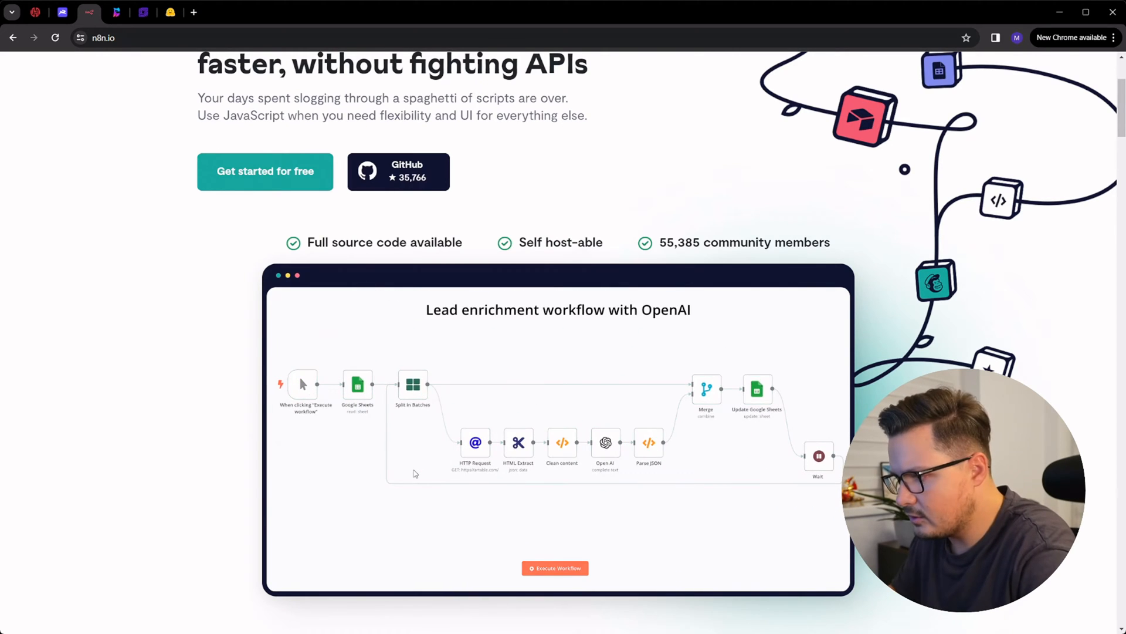
{"action": "left_click", "coordinate": [554, 568]}
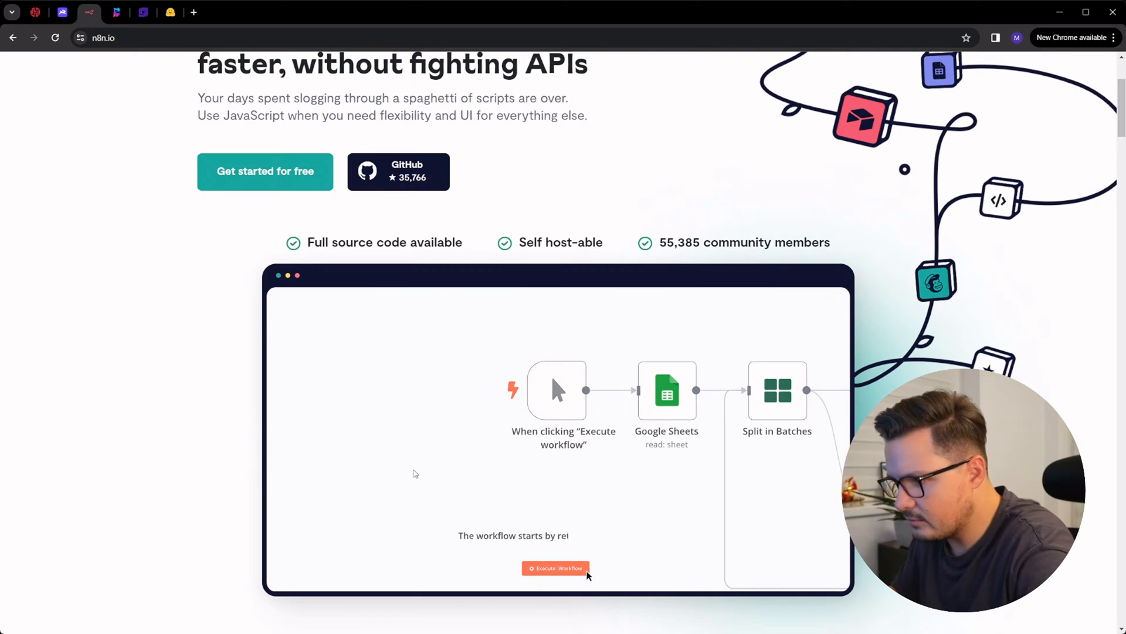
{"action": "left_click", "coordinate": [557, 569]}
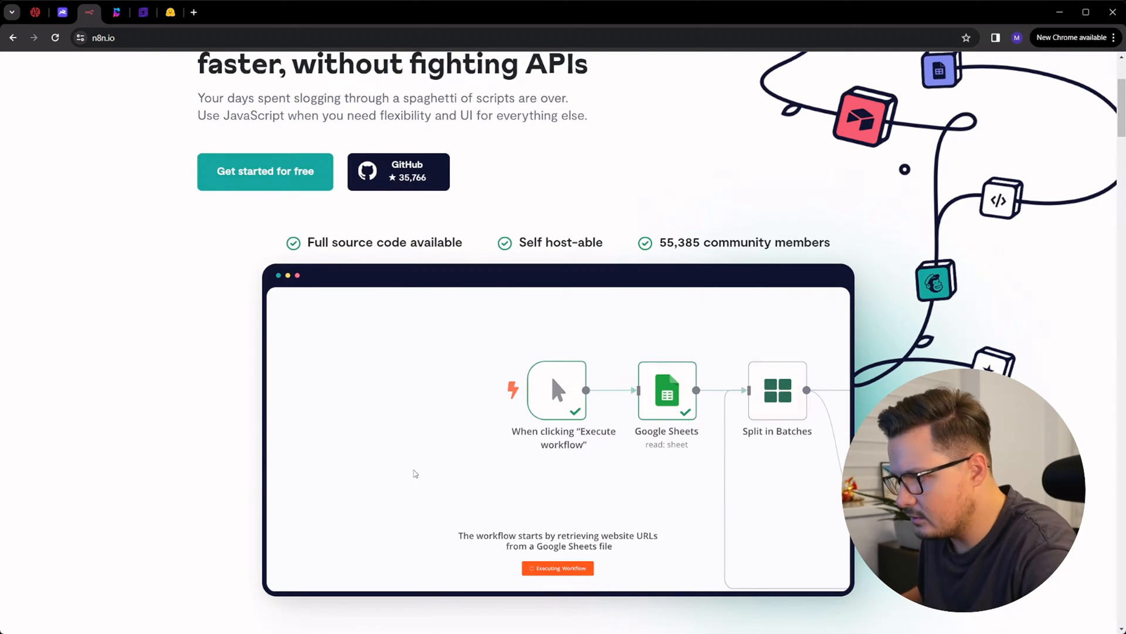
{"action": "scroll", "scroll_direction": "down", "scroll_amount": 3}
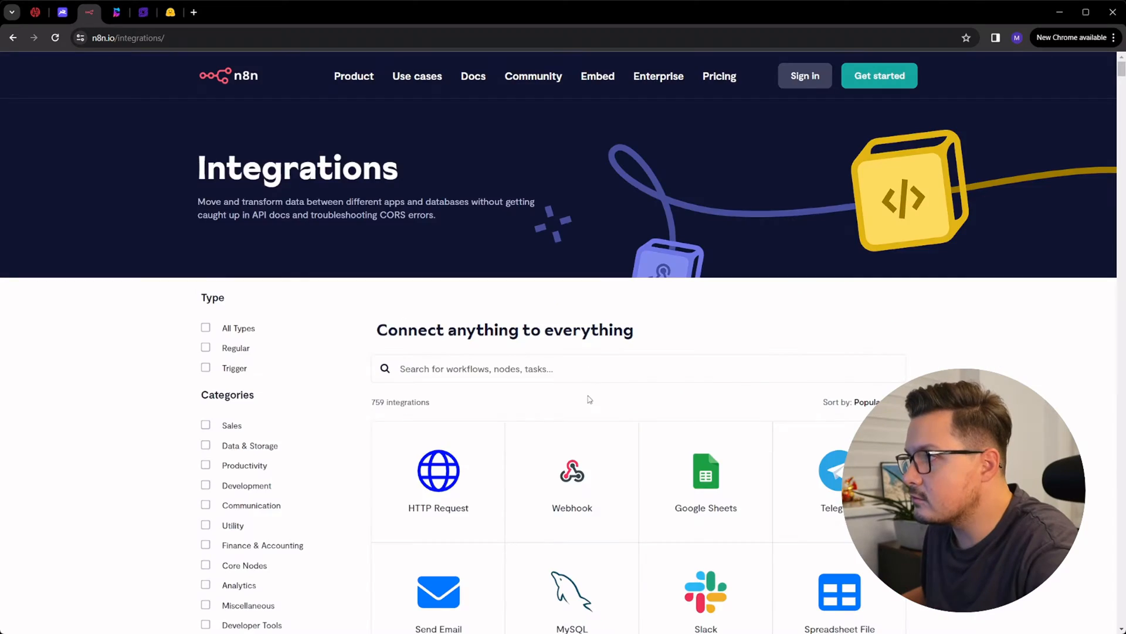
- Scroll through the Integrations grid of nodes like HTTP Request, Webhook and Google Sheets
{"action": "scroll", "scroll_direction": "down", "scroll_amount": 3}
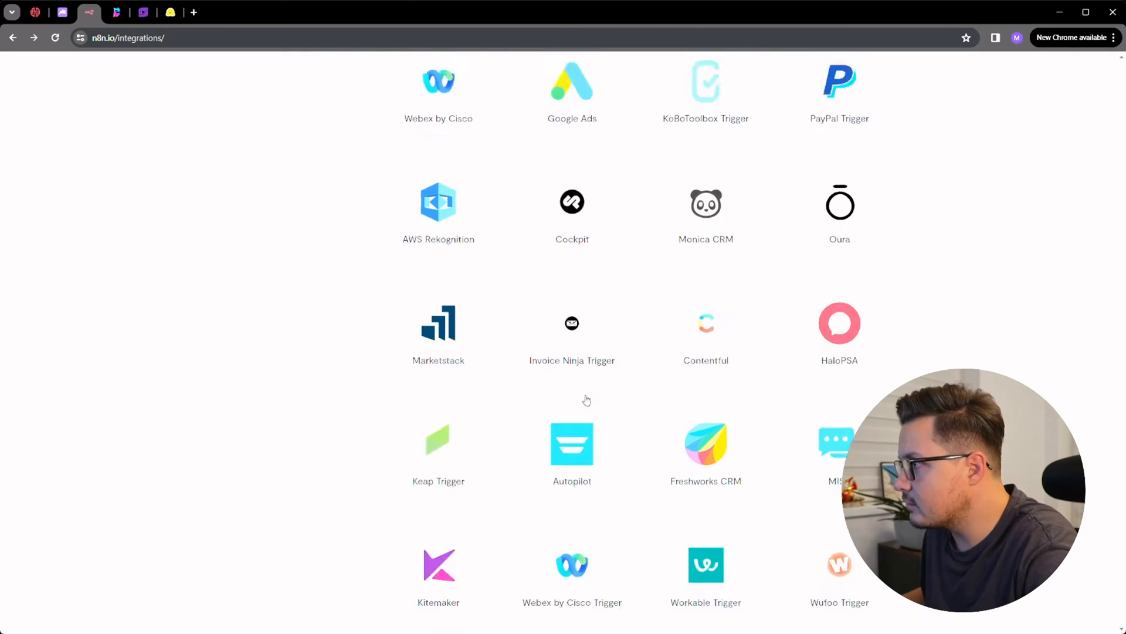
{"action": "scroll", "scroll_direction": "down", "scroll_amount": 3}
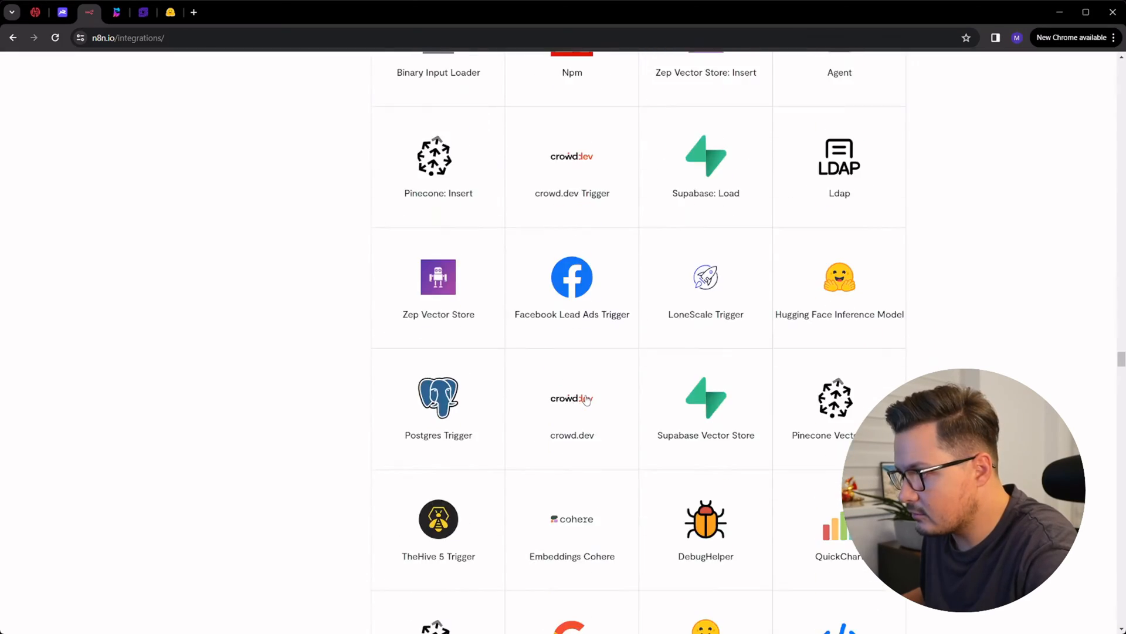
{"action": "scroll", "scroll_direction": "down", "scroll_amount": 3}
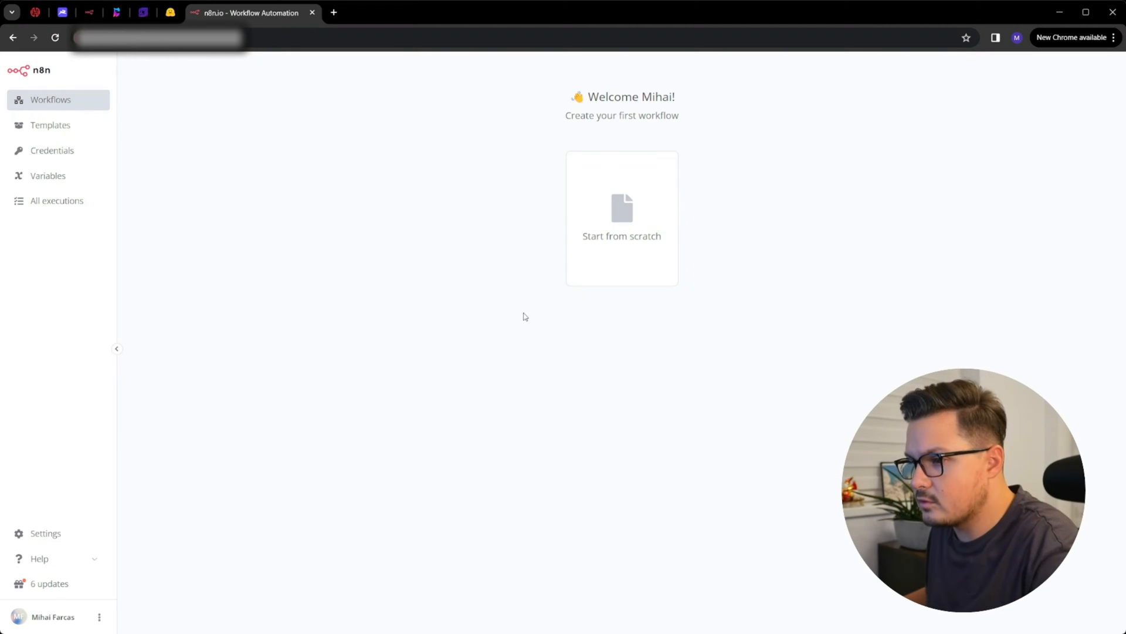
- Create a new workflow whose first node is a Notion Trigger on page updated in database
{"action": "left_click", "coordinate": [621, 217]}
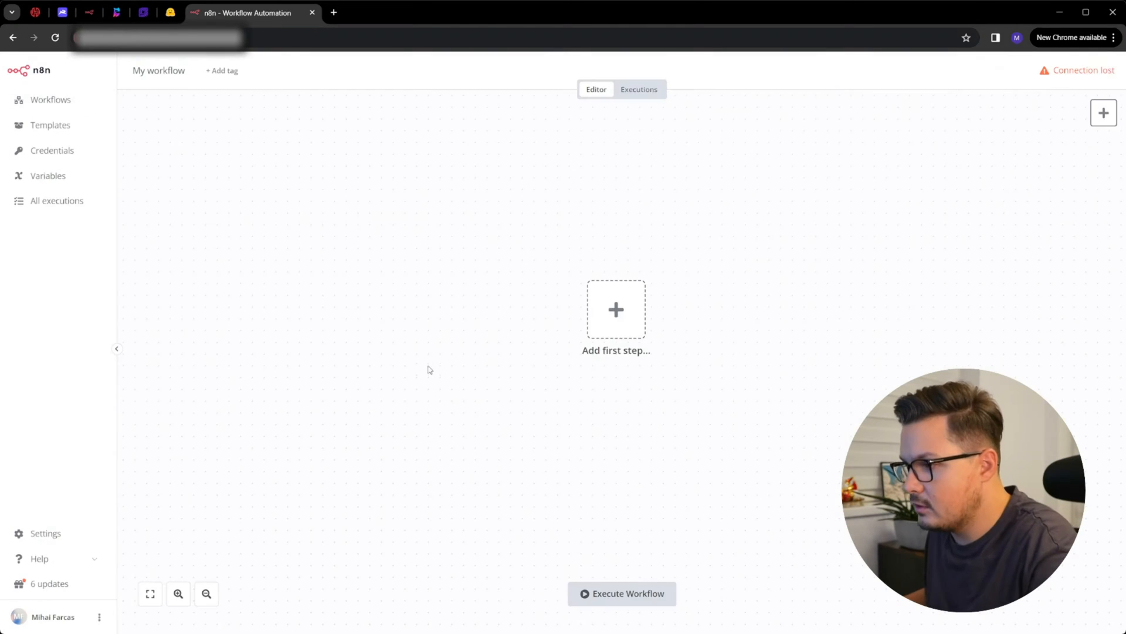
{"action": "left_click", "coordinate": [616, 310]}
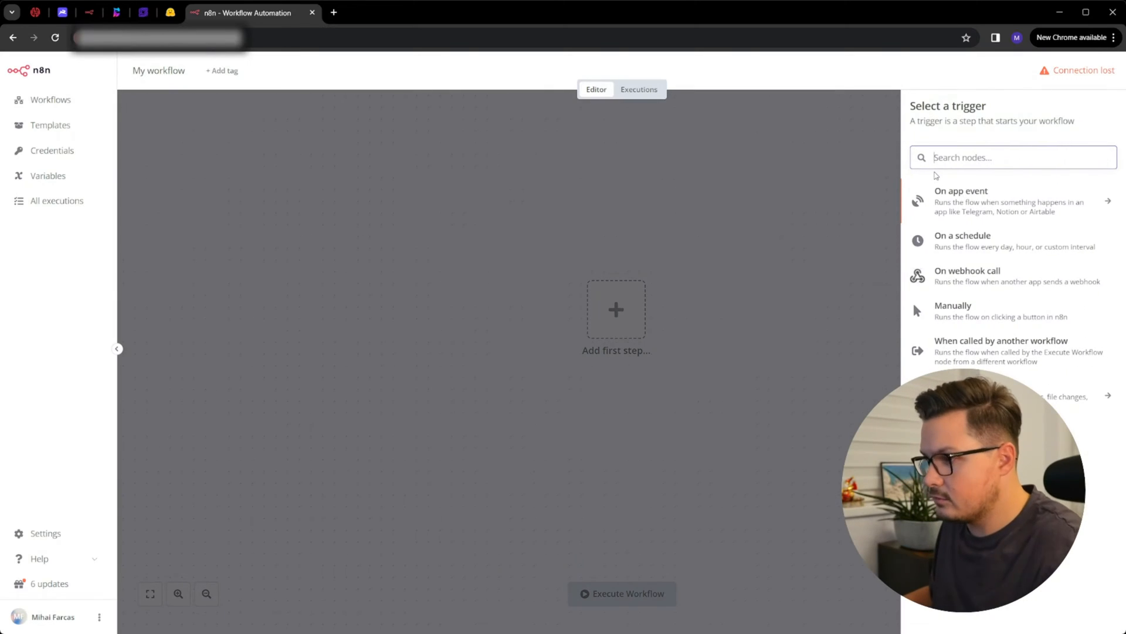
{"action": "type", "text": "Notio"}
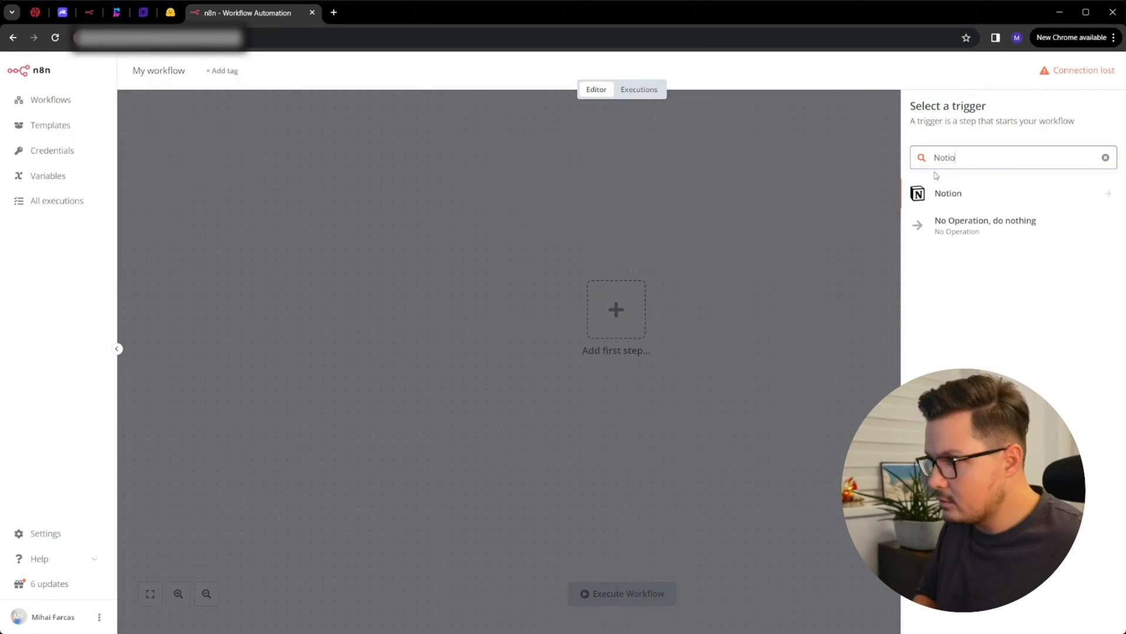
{"action": "left_click", "coordinate": [947, 193]}
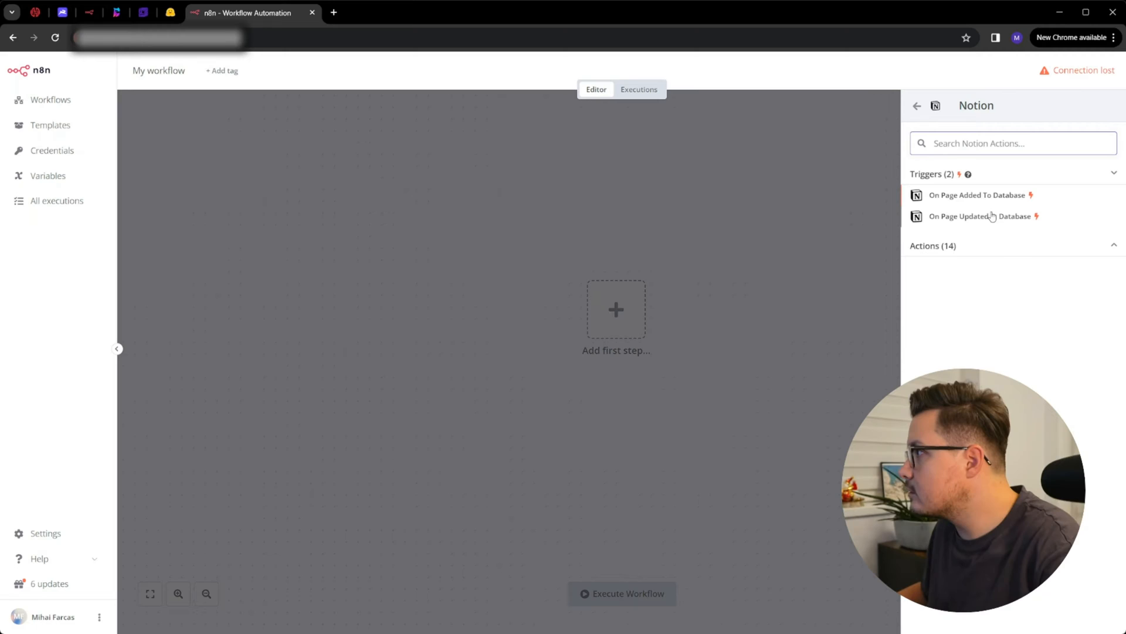
{"action": "left_click", "coordinate": [976, 216]}
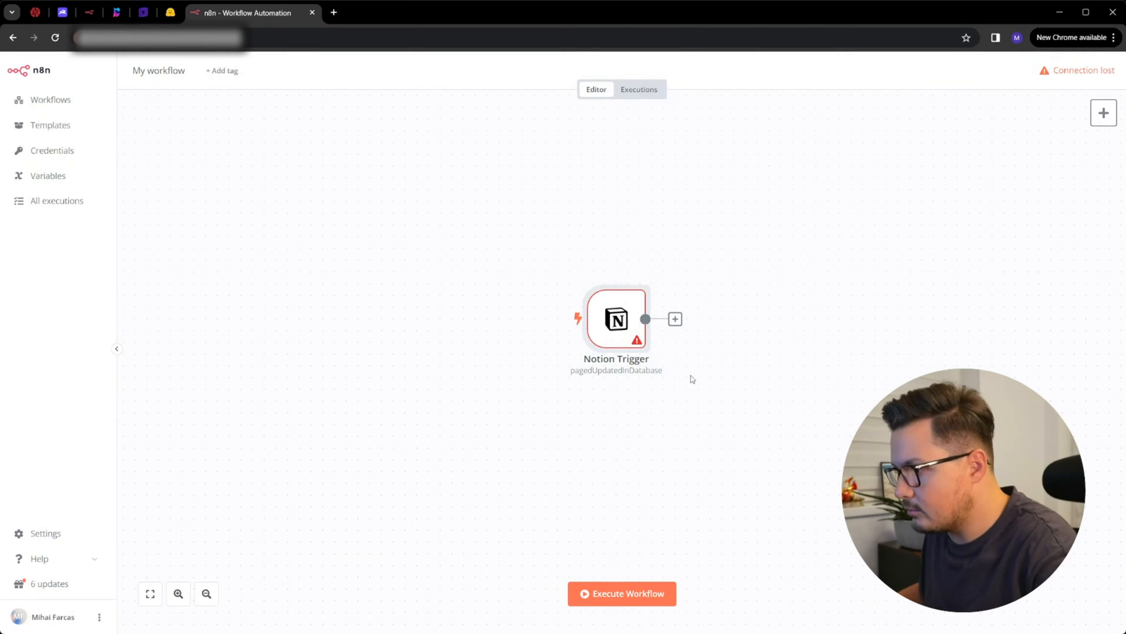
- Add a LinkedIn create-post node after the Notion Trigger, then look up Reddit as the following node
{"action": "left_click", "coordinate": [673, 319]}
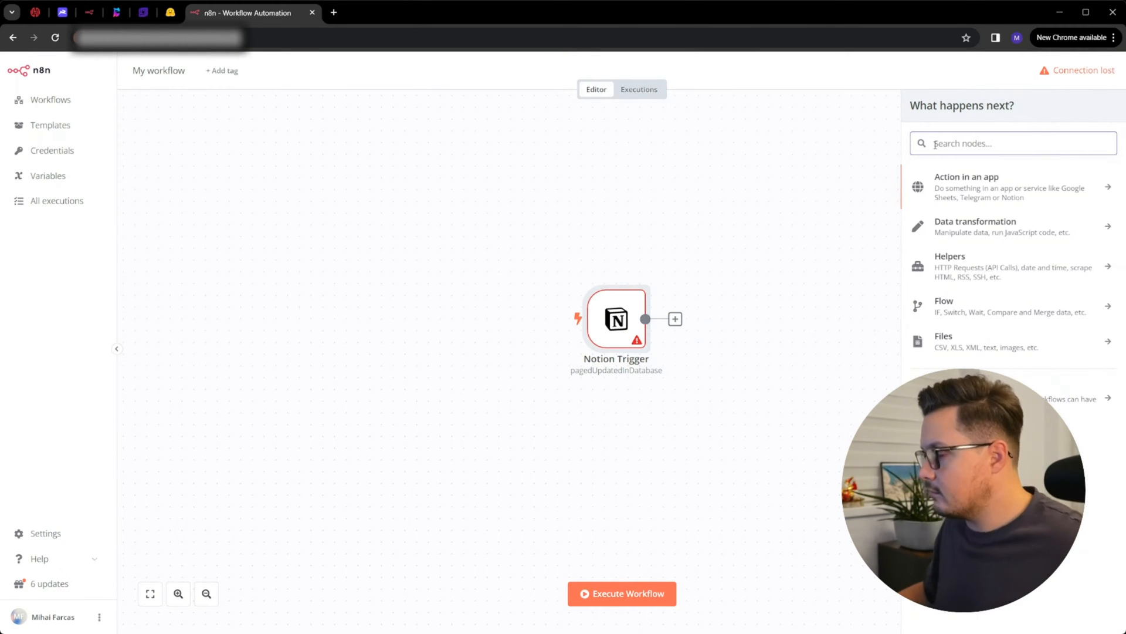
{"action": "type", "text": "linked"}
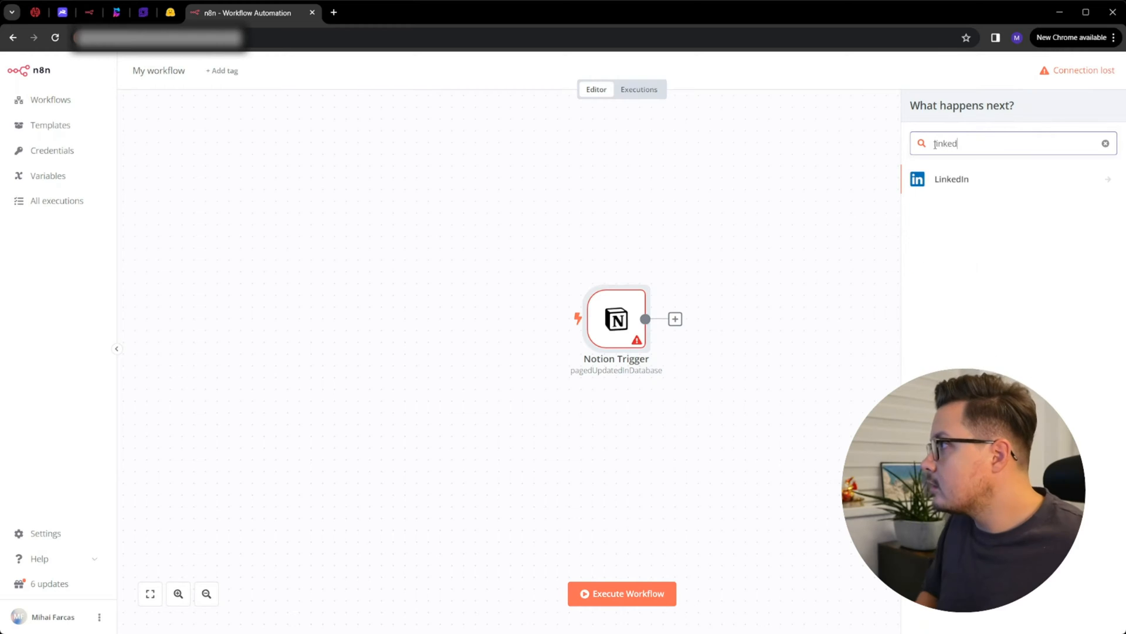
{"action": "left_click", "coordinate": [951, 179]}
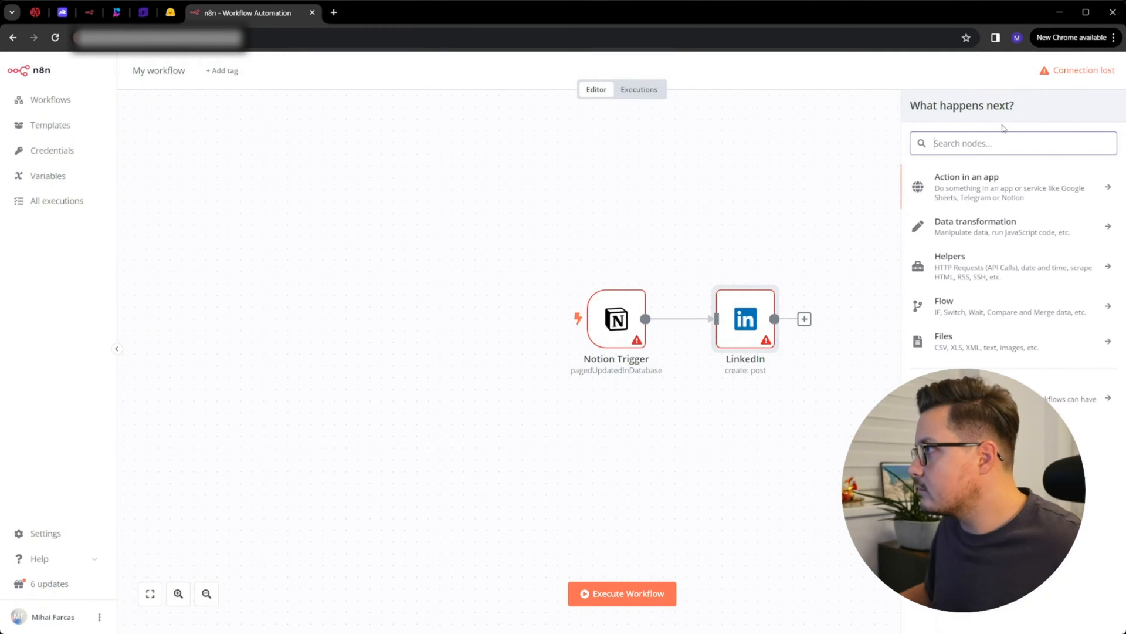
{"action": "type", "text": "reddi"}
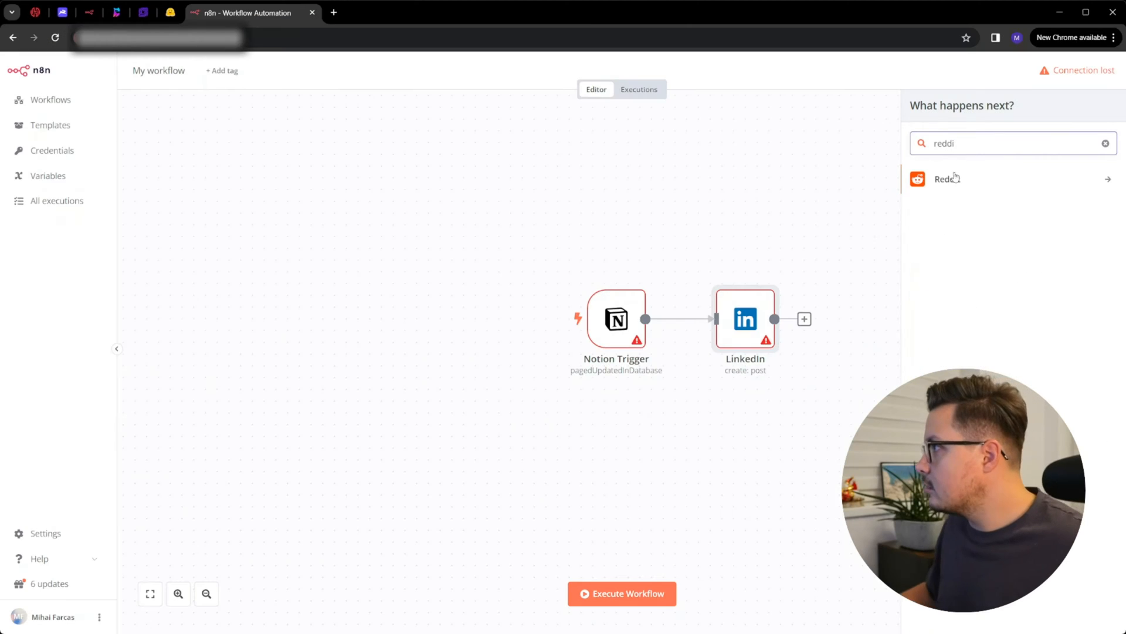
{"action": "left_click", "coordinate": [947, 178]}
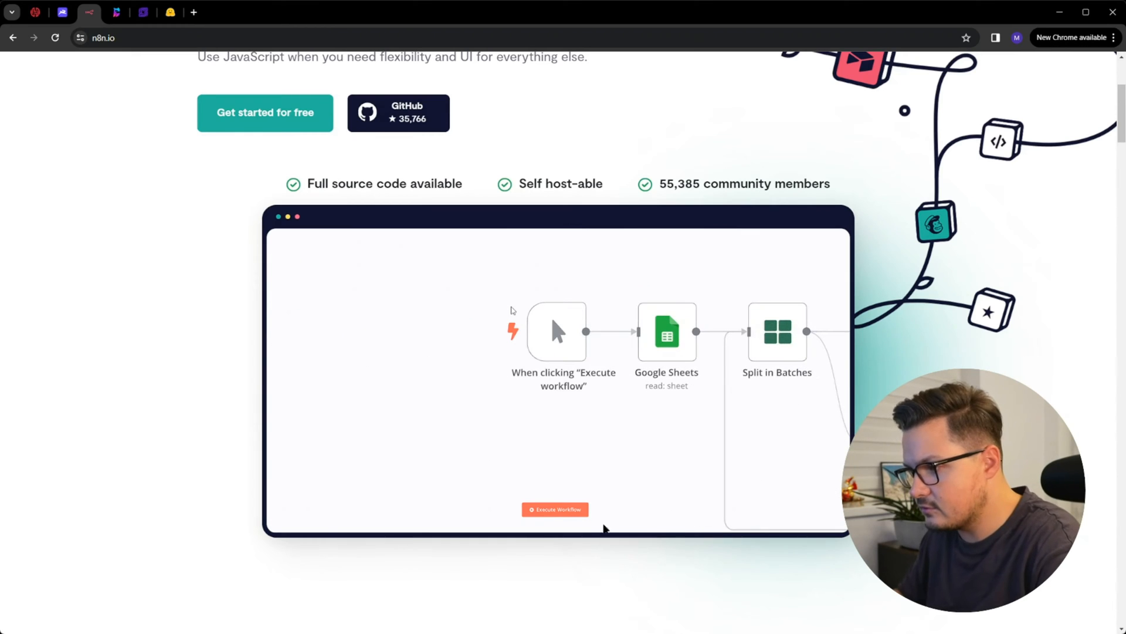
- Execute the n8n homepage demo workflow animation, then move to the PostgresML site
{"action": "left_click", "coordinate": [554, 509]}
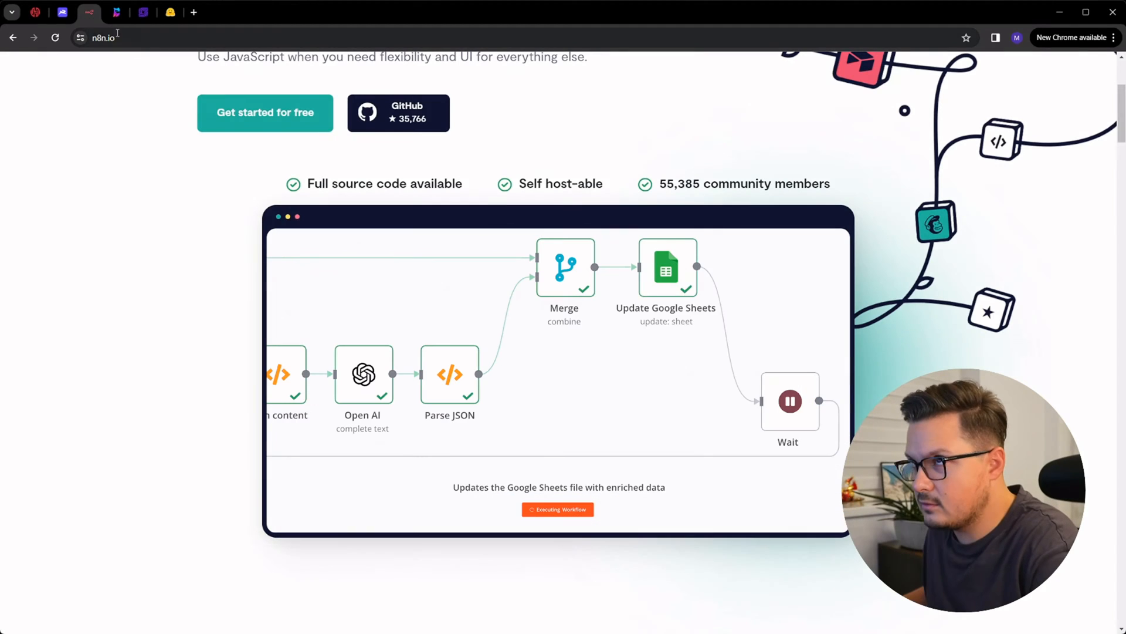
{"action": "left_click", "coordinate": [116, 12]}
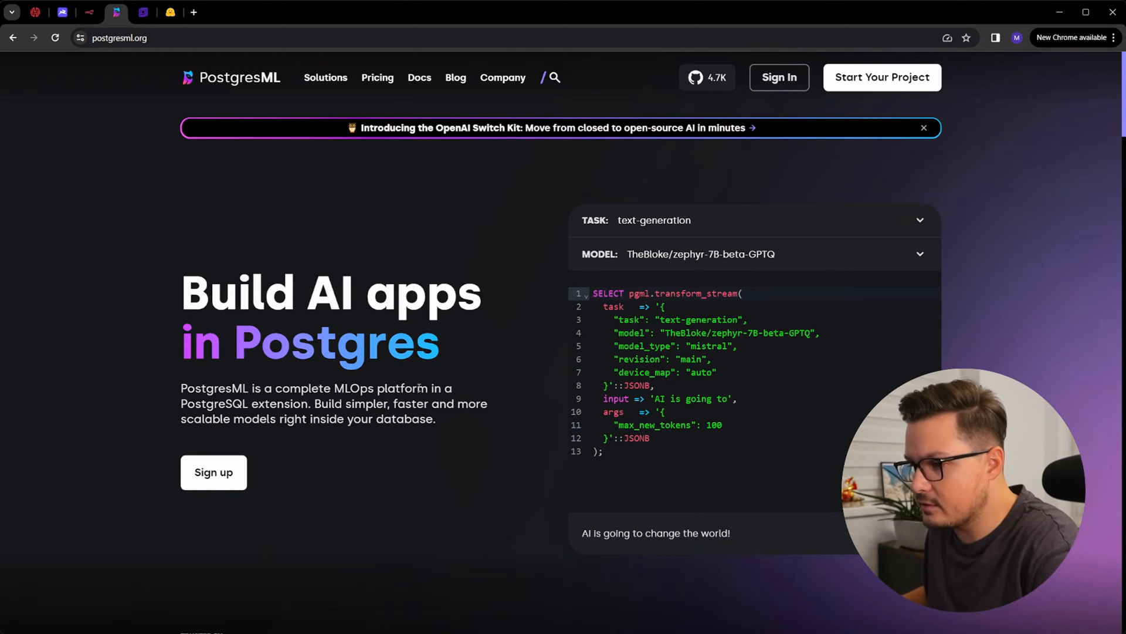
- Highlight the PostgresML product description and scroll to the demo's TASK options
{"action": "left_click_drag", "start_coordinate": [181, 388], "coordinate": [359, 388]}
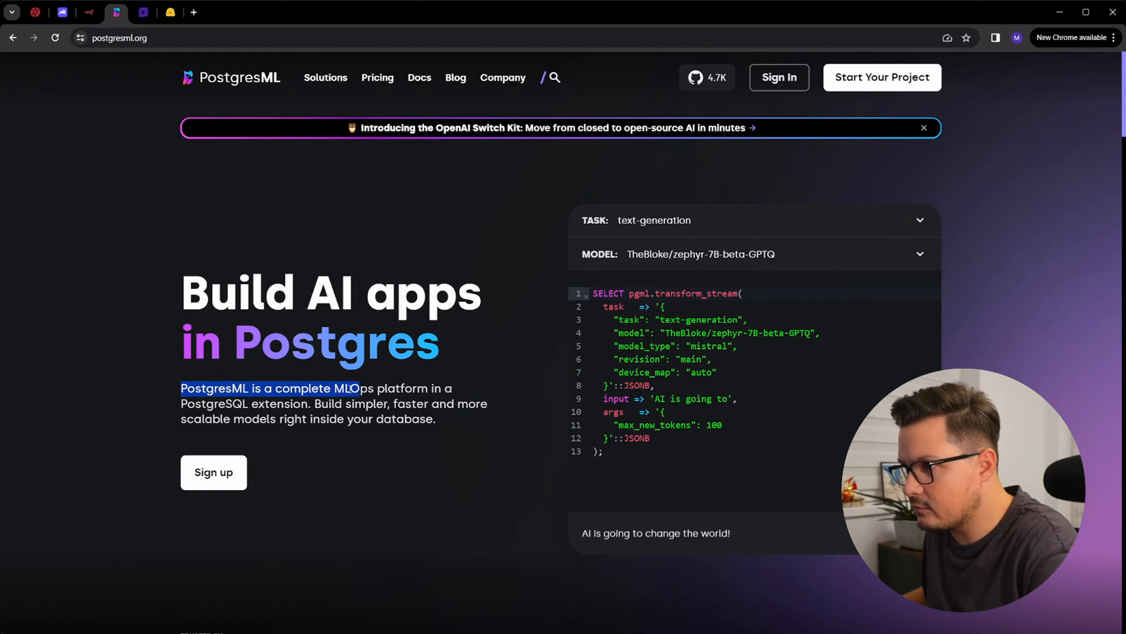
{"action": "left_click_drag", "start_coordinate": [358, 387], "coordinate": [298, 404]}
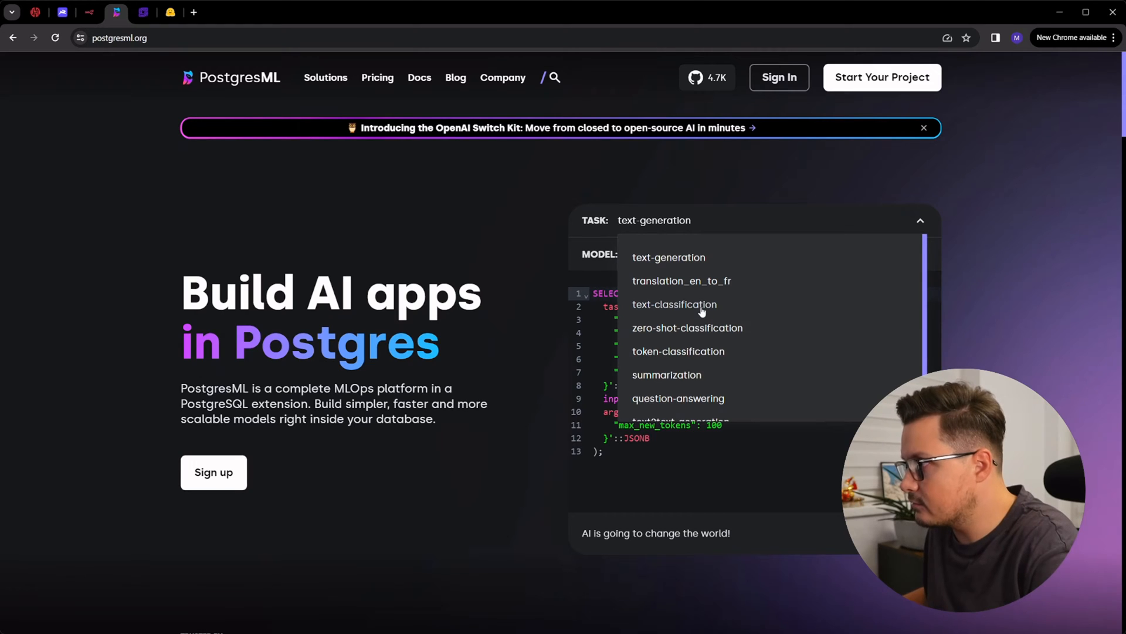
{"action": "scroll", "scroll_direction": "down", "scroll_amount": 3}
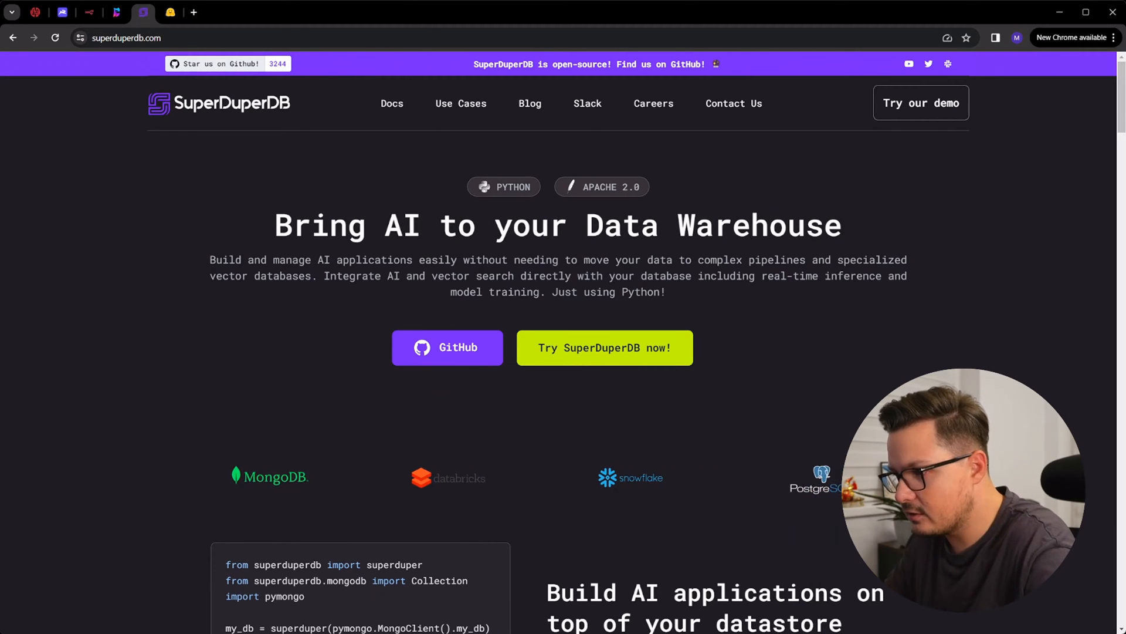
- Scroll SuperDuperDB's page and highlight the heading about turning your database into a vector database
{"action": "scroll", "scroll_direction": "down", "scroll_amount": 3}
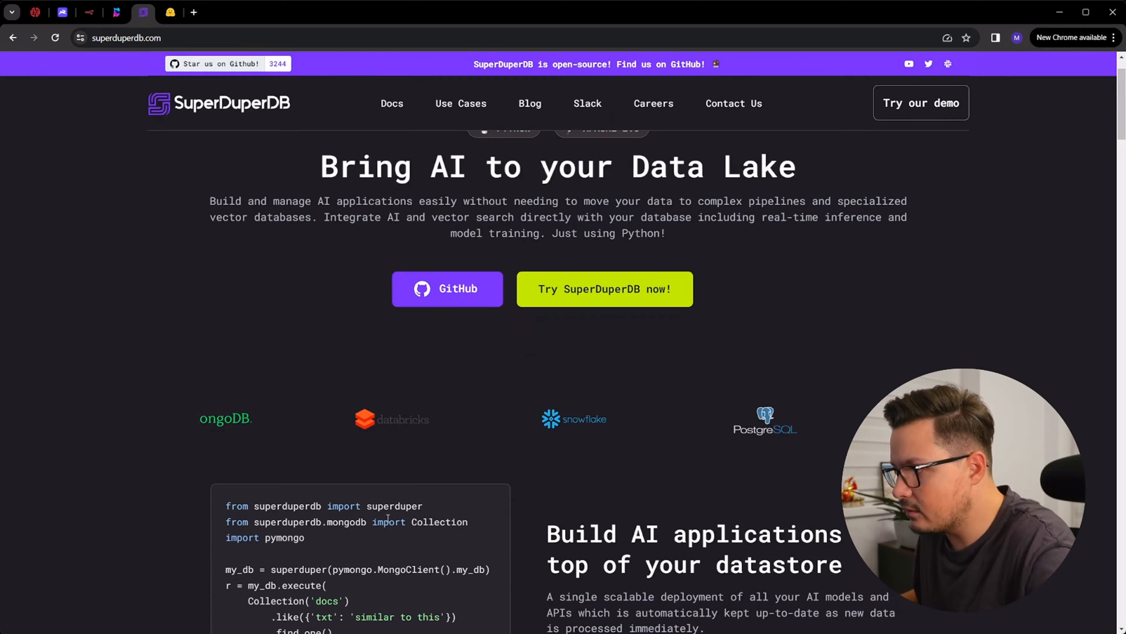
{"action": "scroll", "scroll_direction": "down", "scroll_amount": 3}
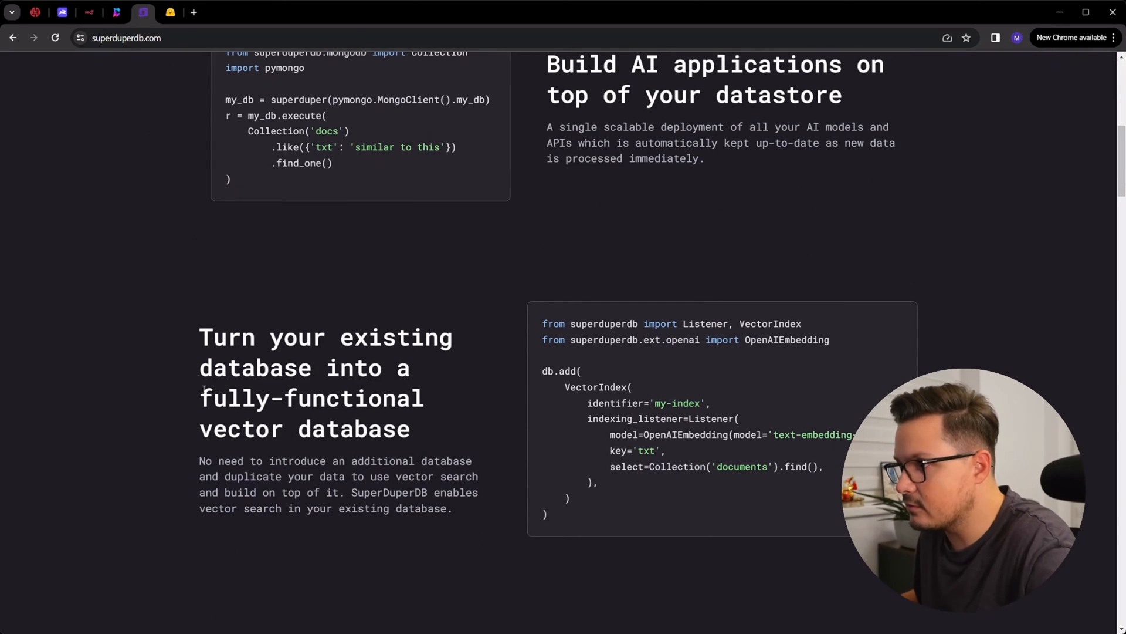
{"action": "left_click_drag", "start_coordinate": [199, 336], "coordinate": [411, 429]}
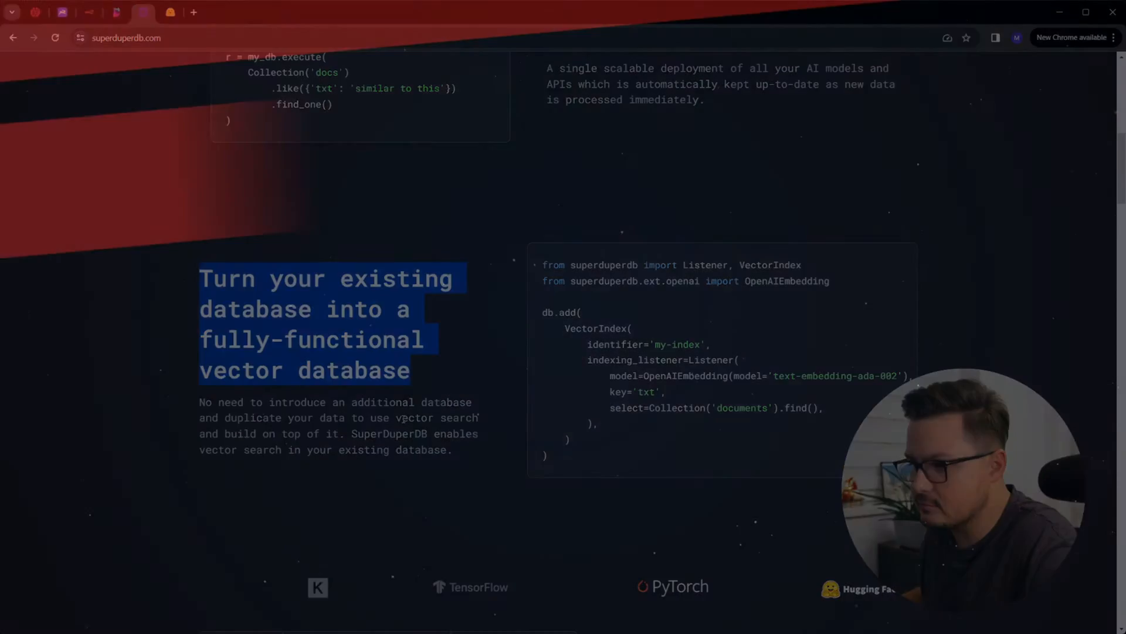
{"action": "scroll", "scroll_direction": "down", "scroll_amount": 3}
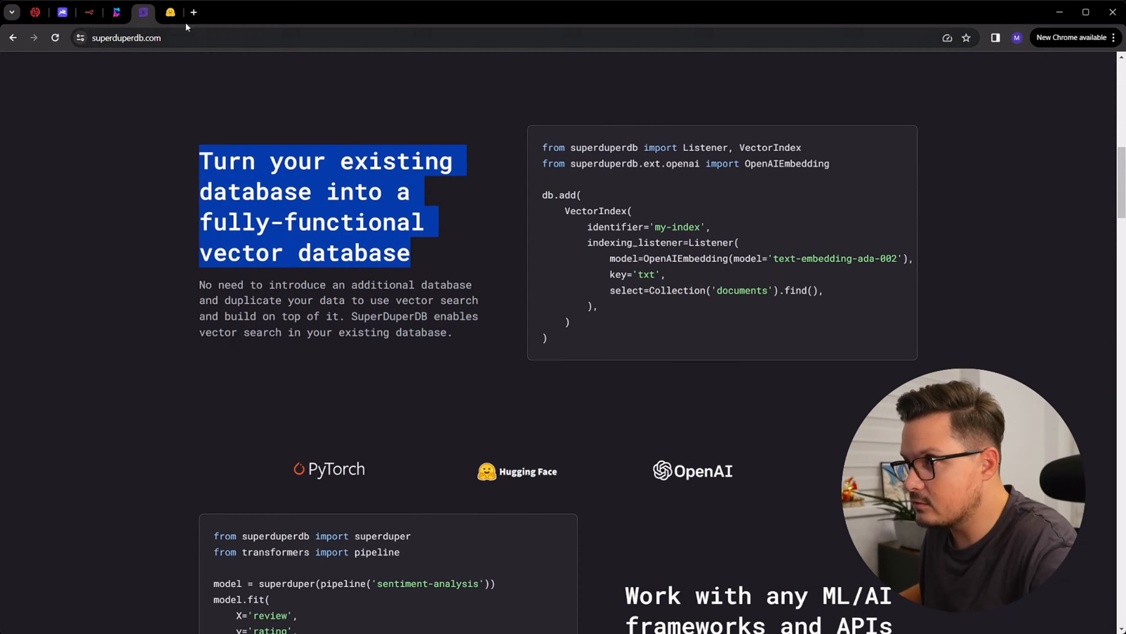
- Go to Hugging Face and bring up its Models listing
{"action": "left_click", "coordinate": [170, 13]}
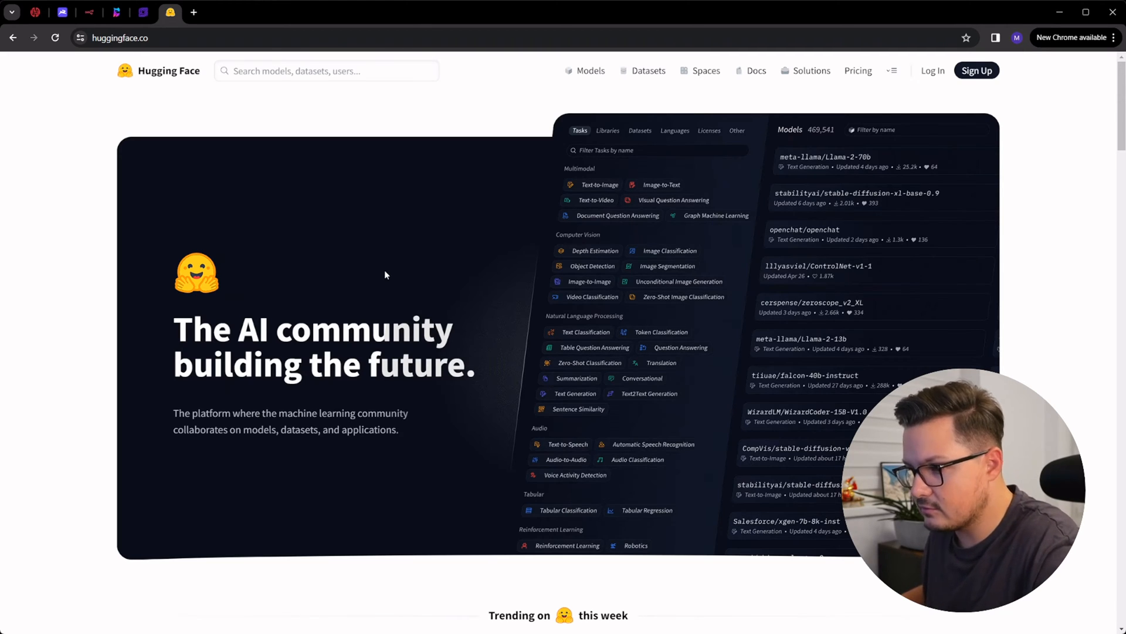
{"action": "left_click", "coordinate": [591, 71]}
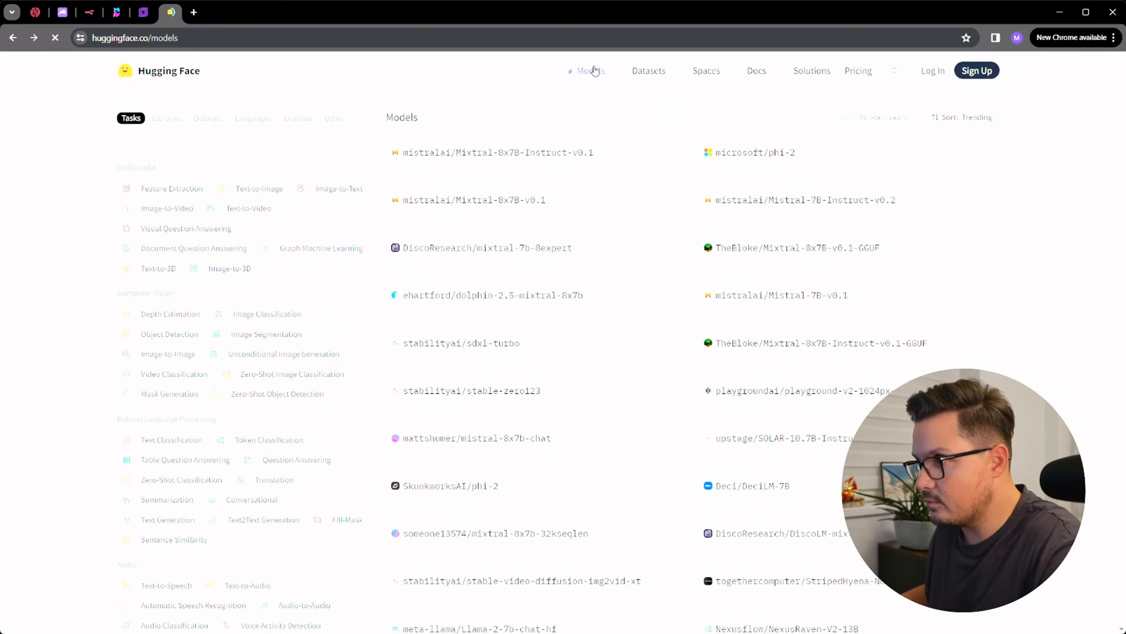